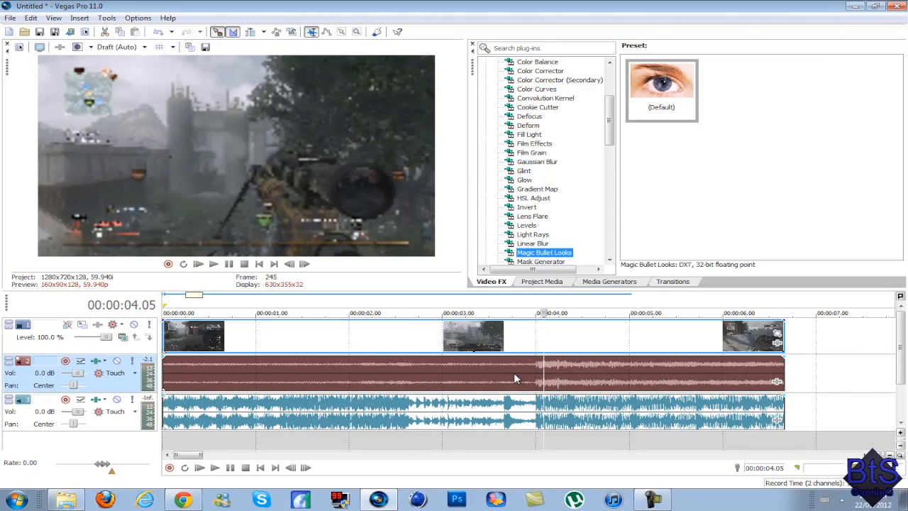
Step: Scrub through the clip around two to four seconds and set the split point at 00:00:04.00
click(527, 314)
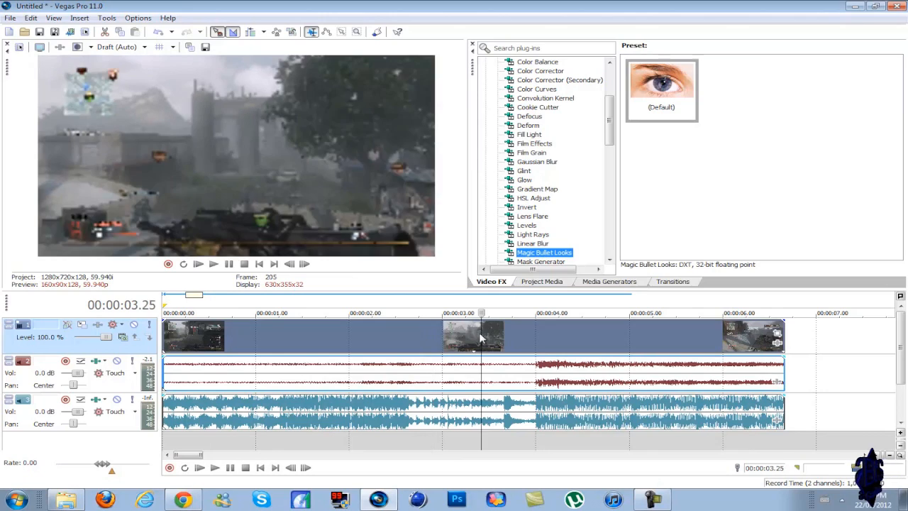
click(349, 313)
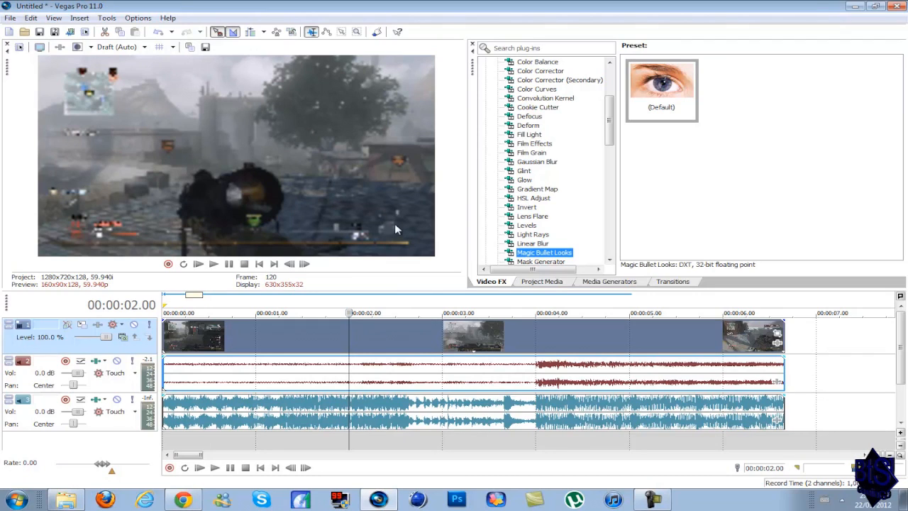
click(303, 313)
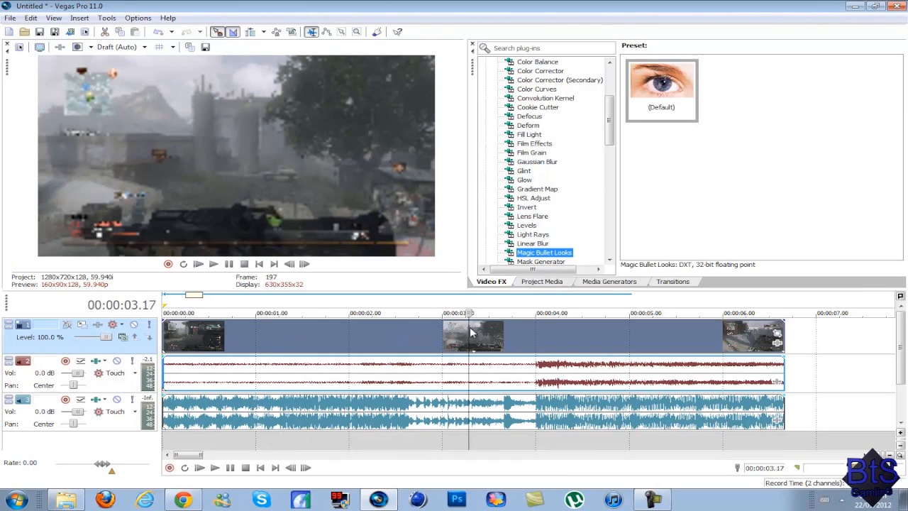
click(394, 313)
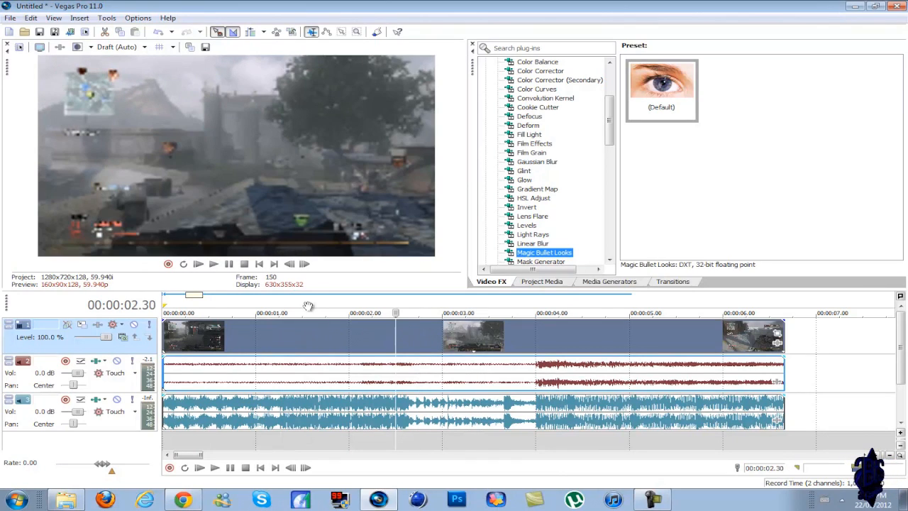
mouse_move(516, 338)
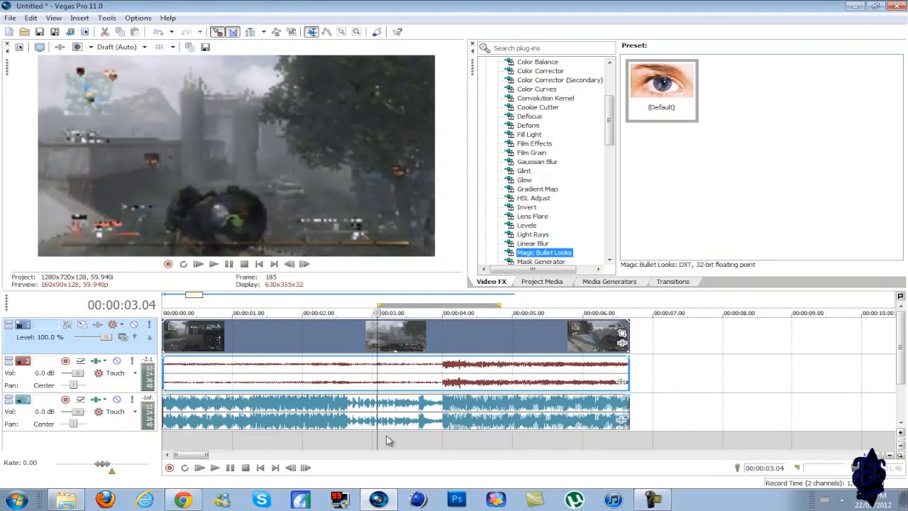
click(212, 264)
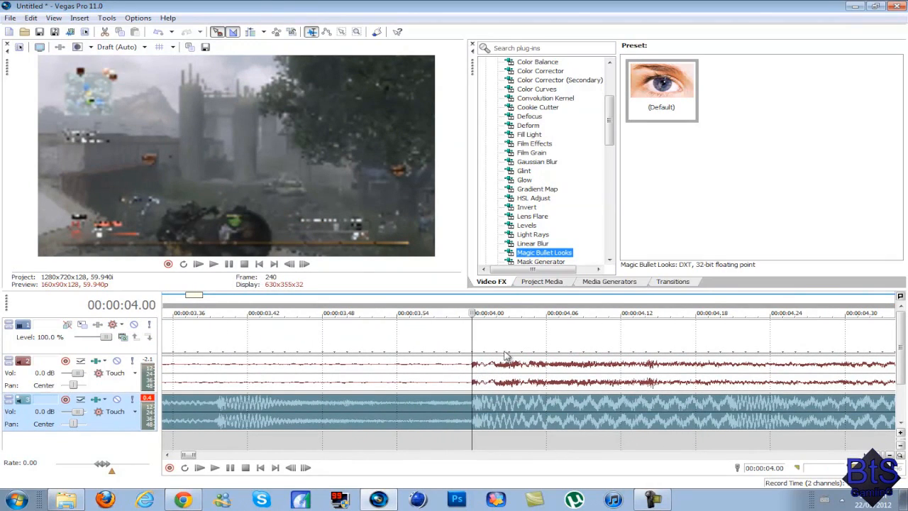
mouse_move(511, 403)
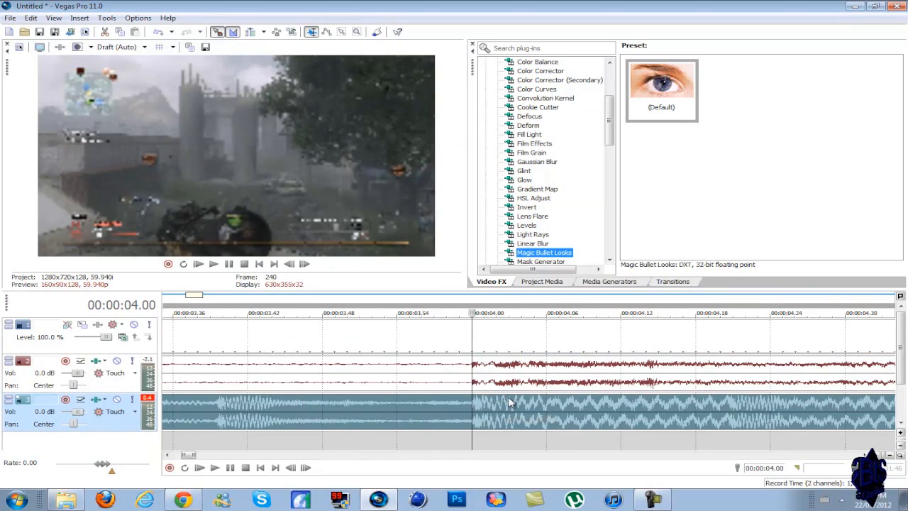
mouse_move(488, 422)
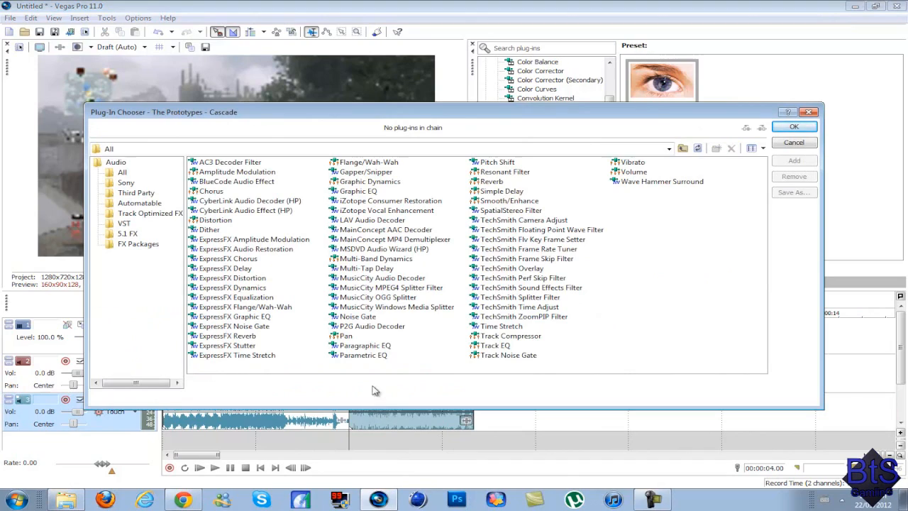
Step: Add Track EQ to the second audio part with band 4 as a High Shelf at -Inf gain, frequency lowered to the low mids
click(493, 346)
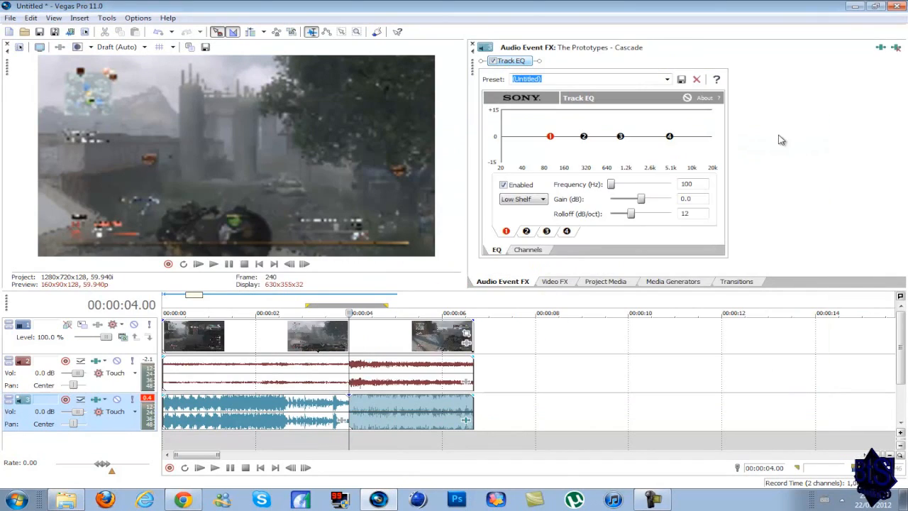
click(670, 136)
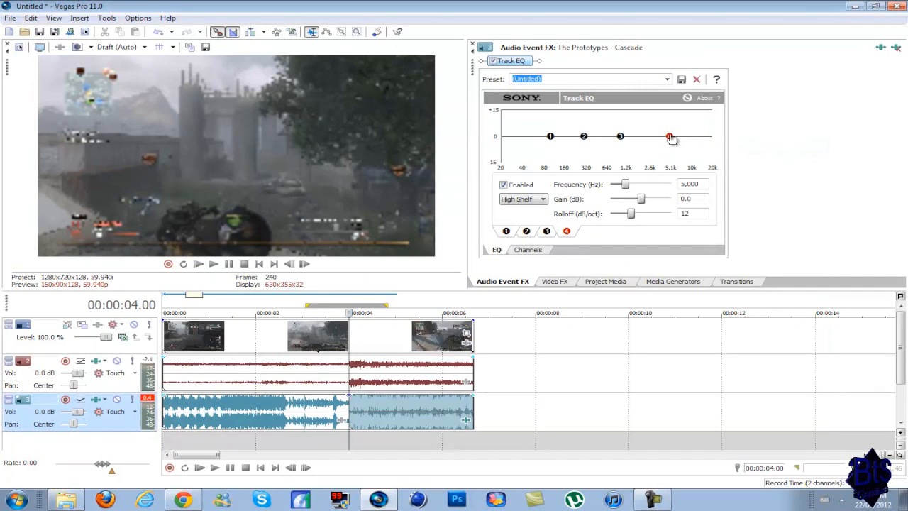
drag(669, 136, 629, 163)
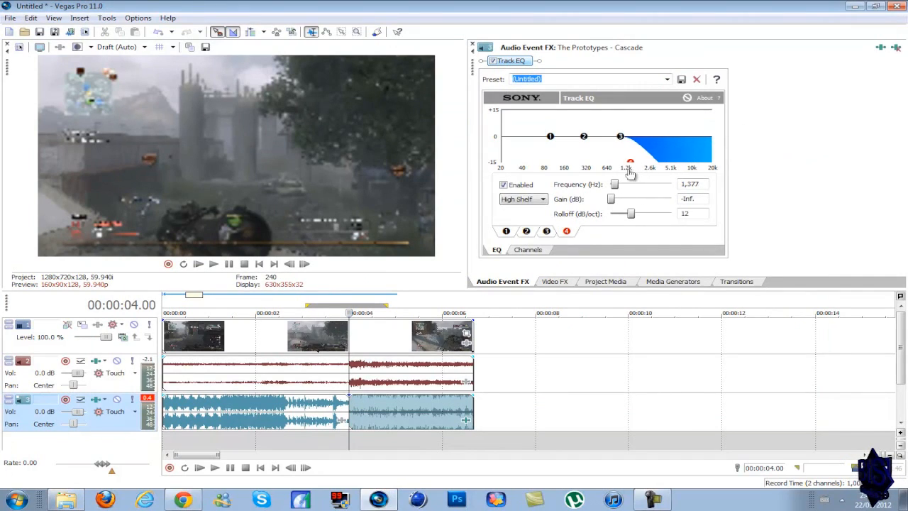
drag(628, 163, 594, 164)
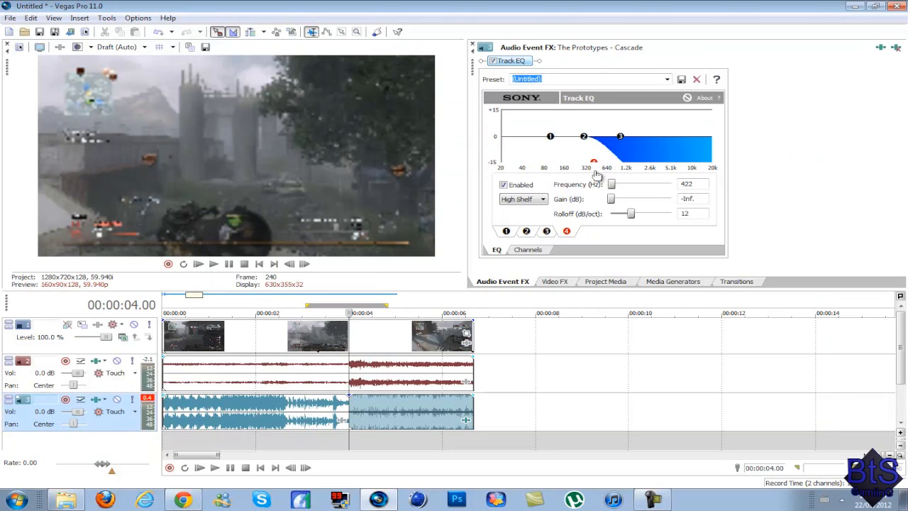
drag(592, 162, 588, 164)
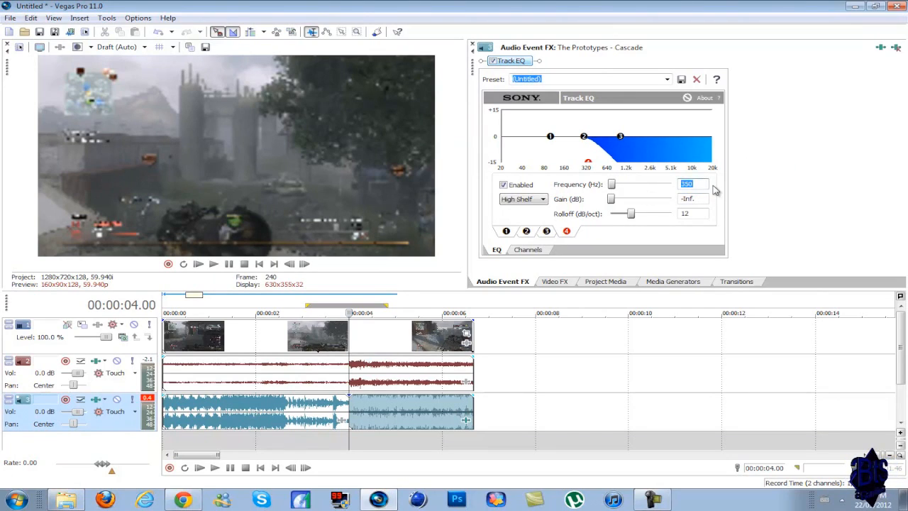
mouse_move(607, 193)
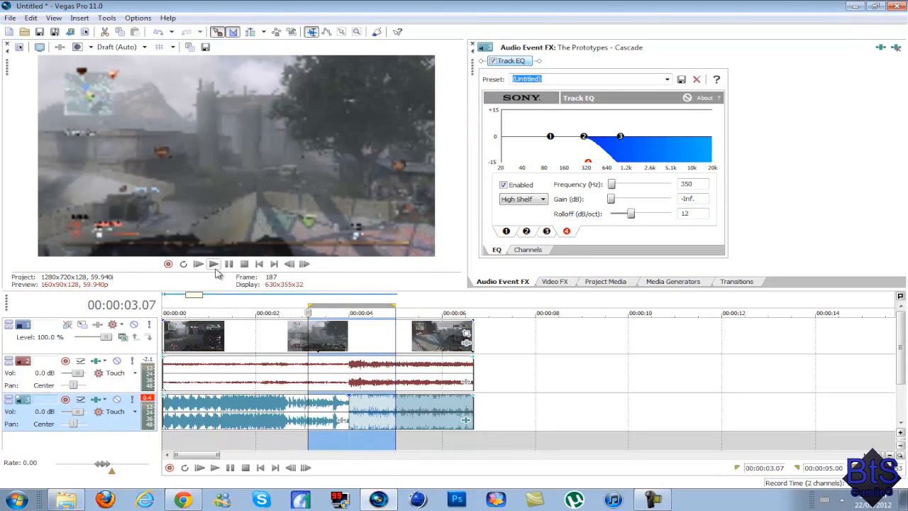
click(213, 262)
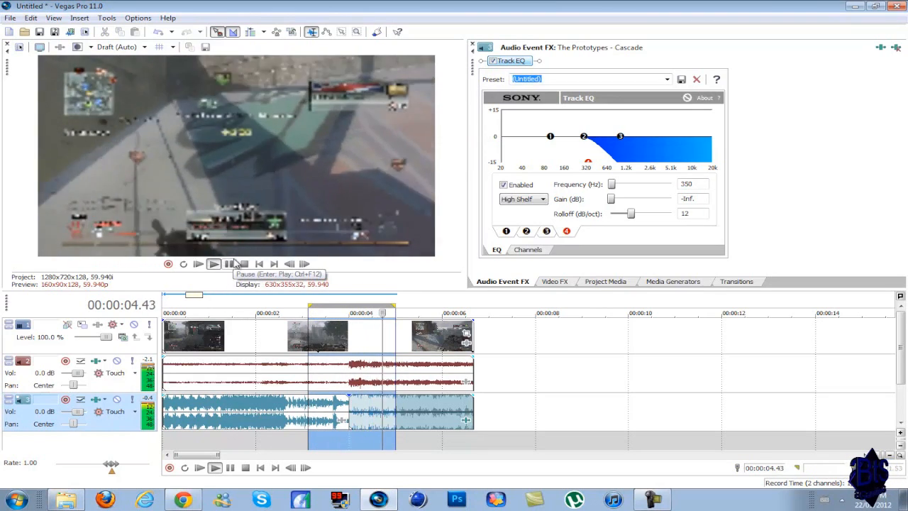
click(213, 264)
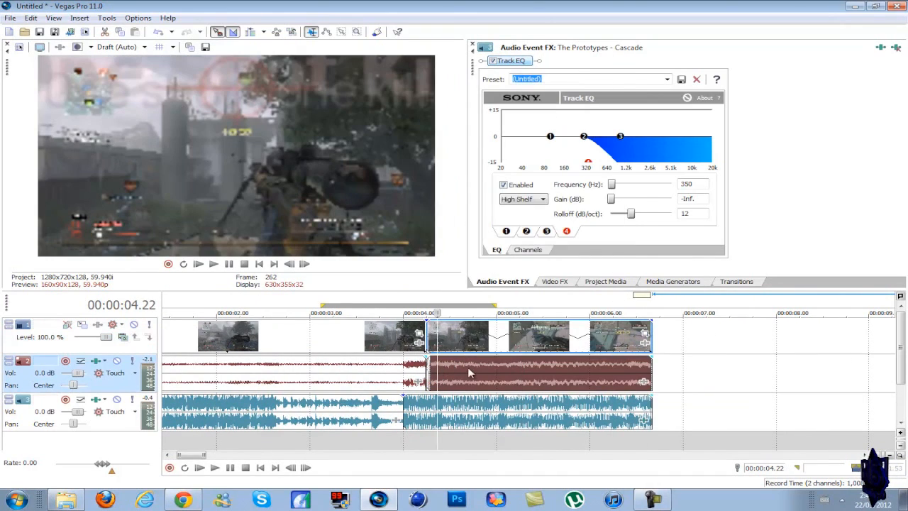
mouse_move(547, 340)
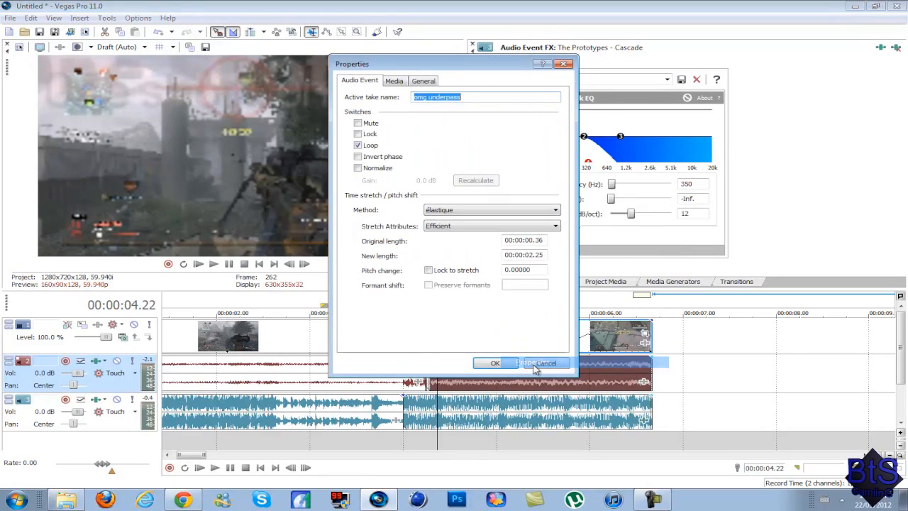
Step: Enable Lock to stretch on the omg underpass audio event so its pitch drops with the stretch
click(428, 269)
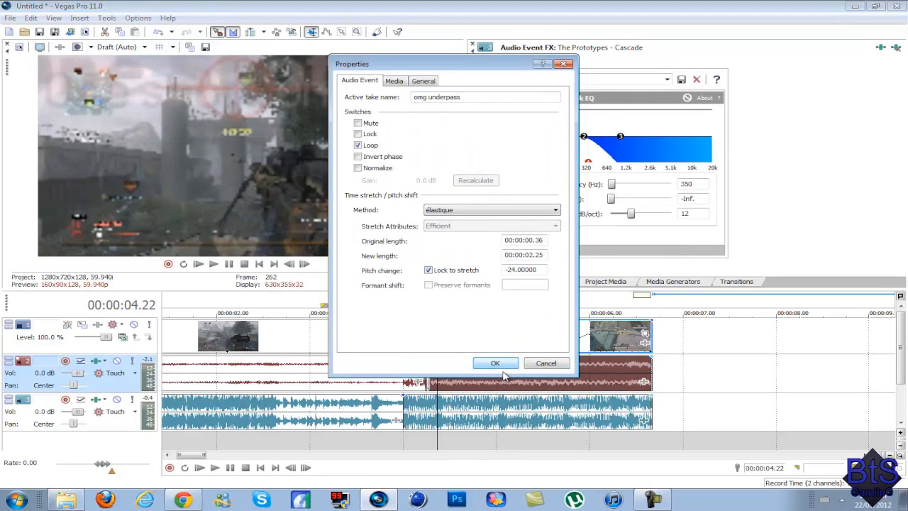
click(495, 363)
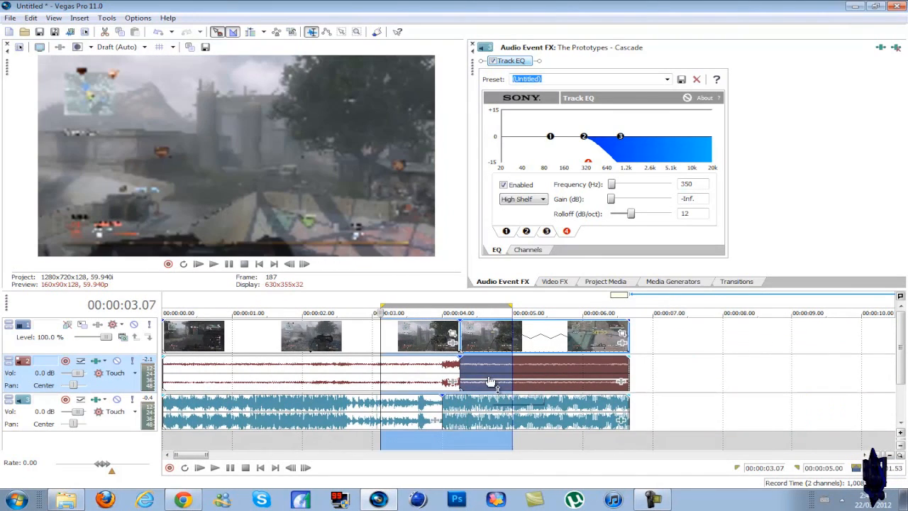
Step: Apply Magic Bullet Looks to the slowed second video part via Event FX
click(212, 262)
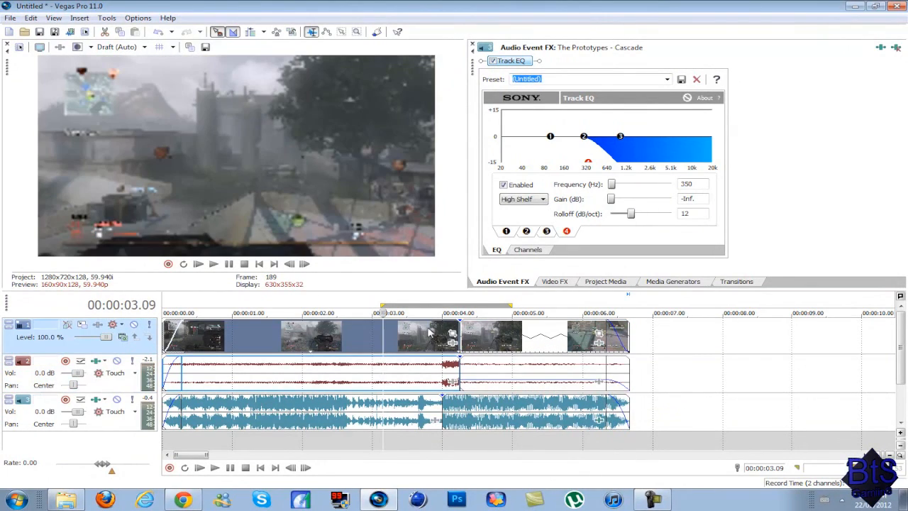
click(555, 281)
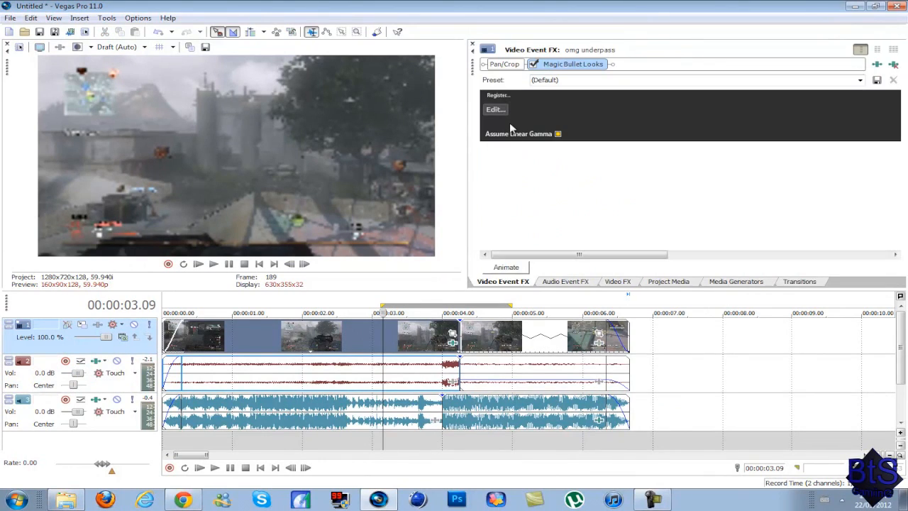
Step: Load the 'legendary' look from the Cinematicdv presets for a warm orange grade
click(495, 109)
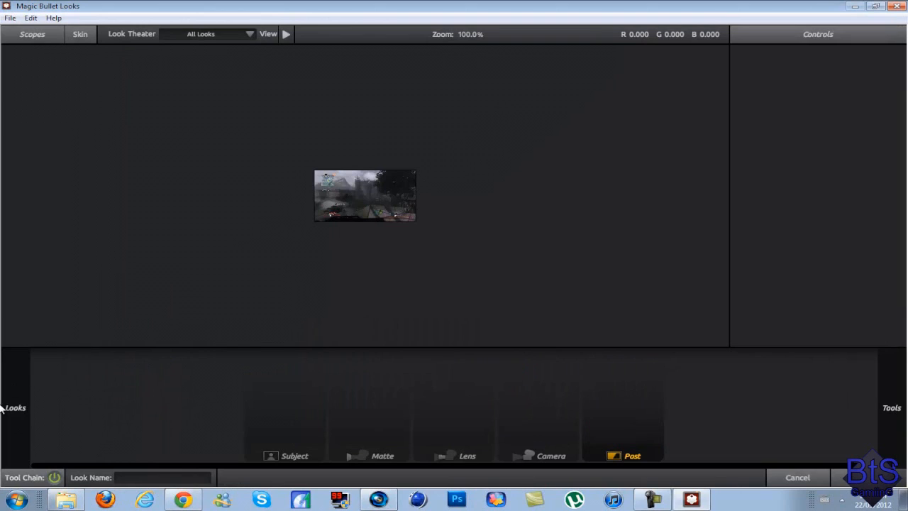
click(14, 407)
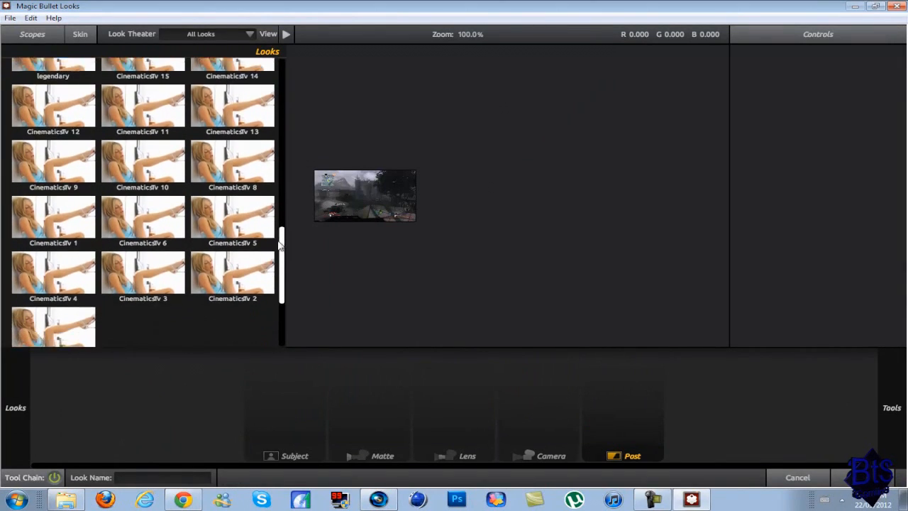
scroll(up, 3)
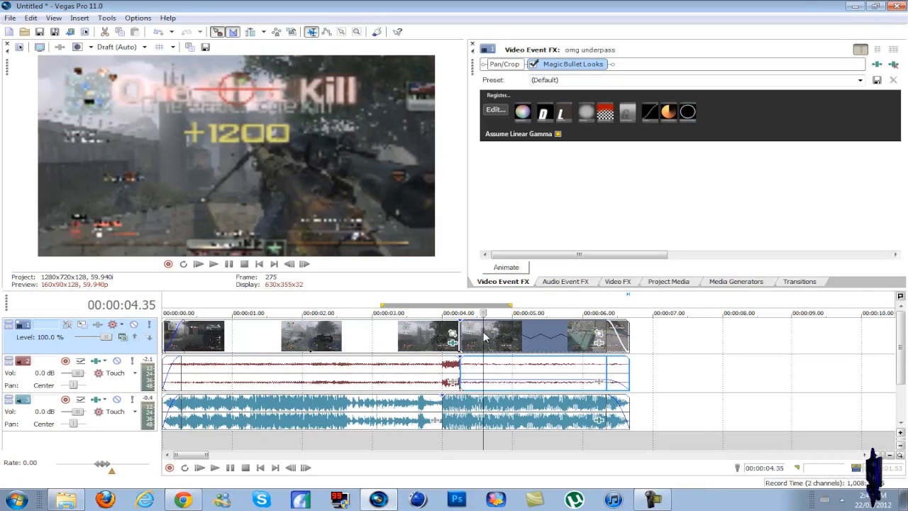
mouse_move(621, 289)
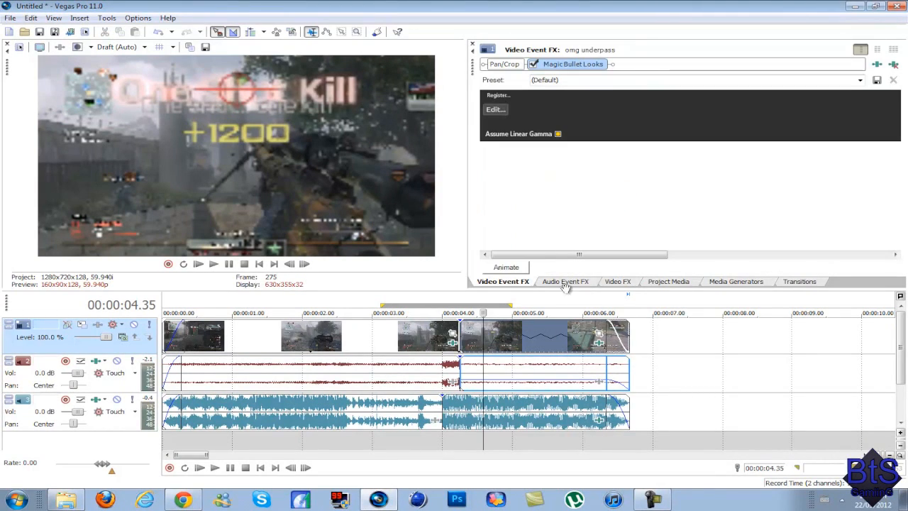
click(495, 109)
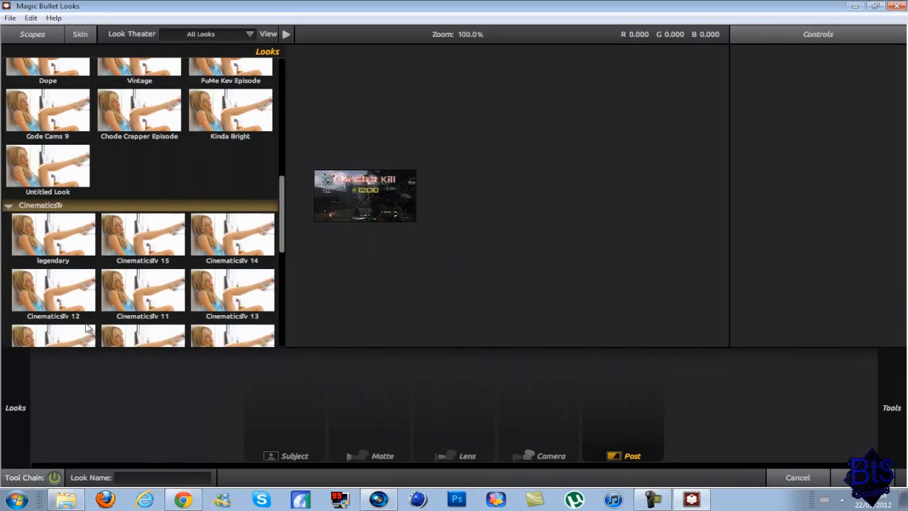
scroll(down, 3)
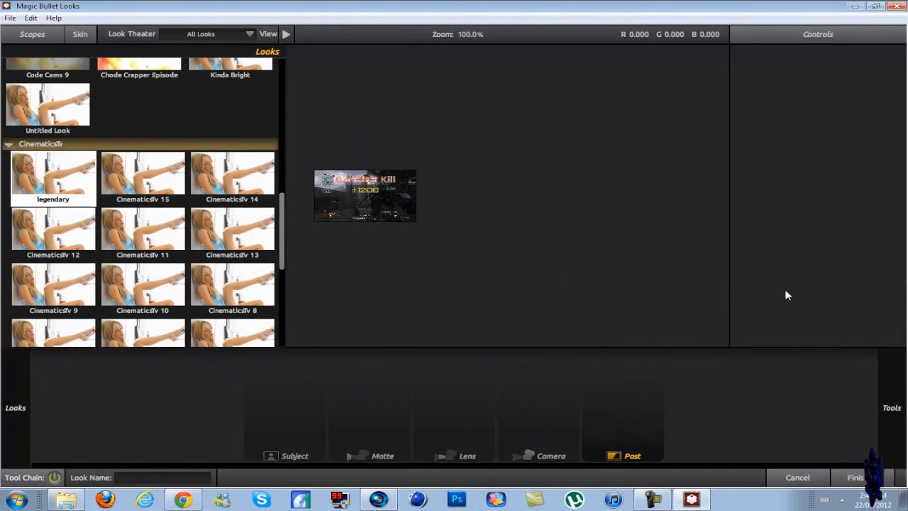
double_click(53, 178)
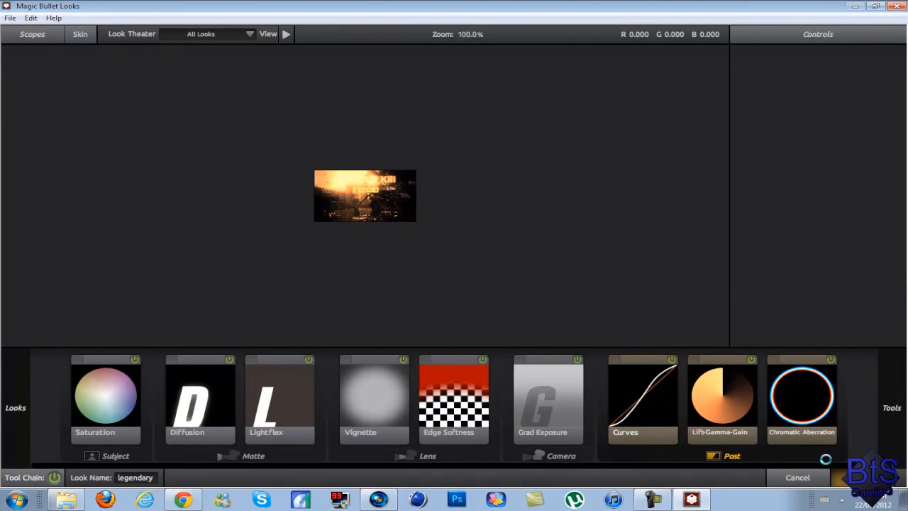